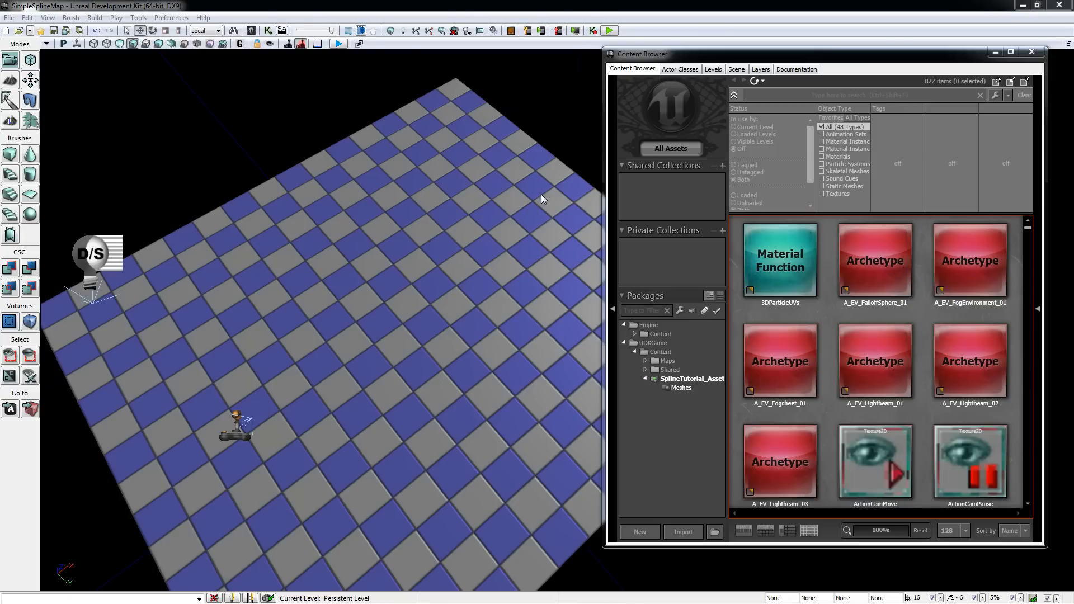
{"action": "mouse_move", "coordinate": [503, 181]}
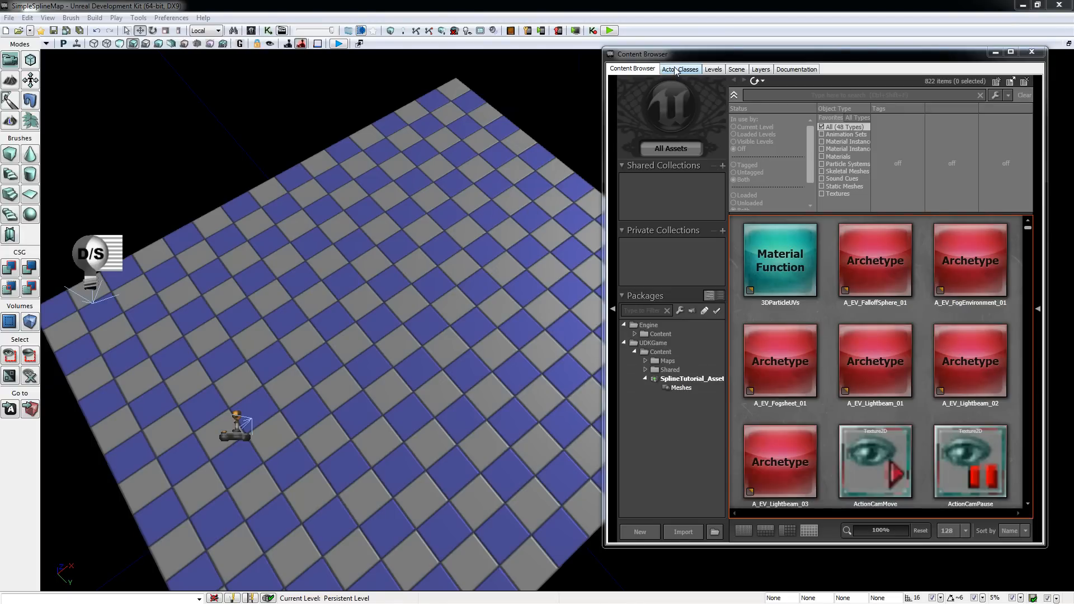
Filter the Actor Classes browser to 'spline' so SplineActor can be chosen for placement
{"action": "left_click", "coordinate": [681, 68]}
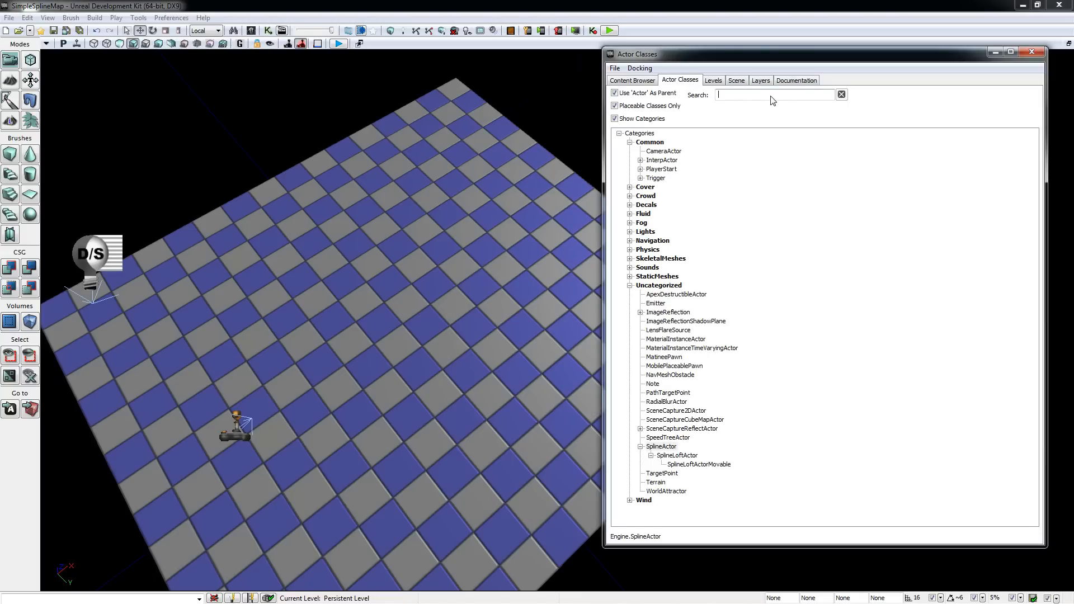
{"action": "type", "text": "splin"}
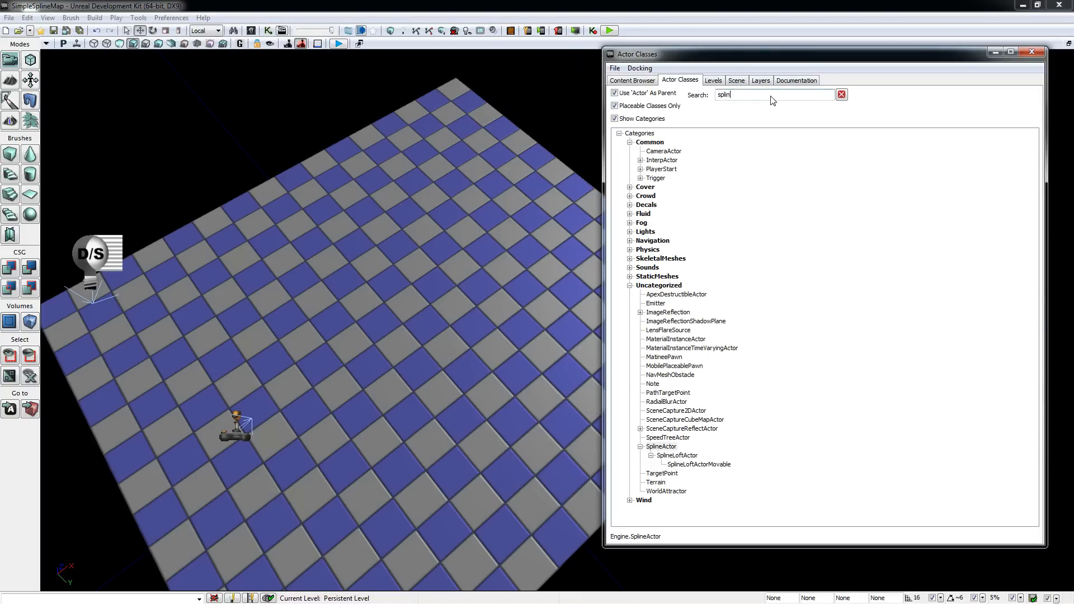
{"action": "type", "text": "e"}
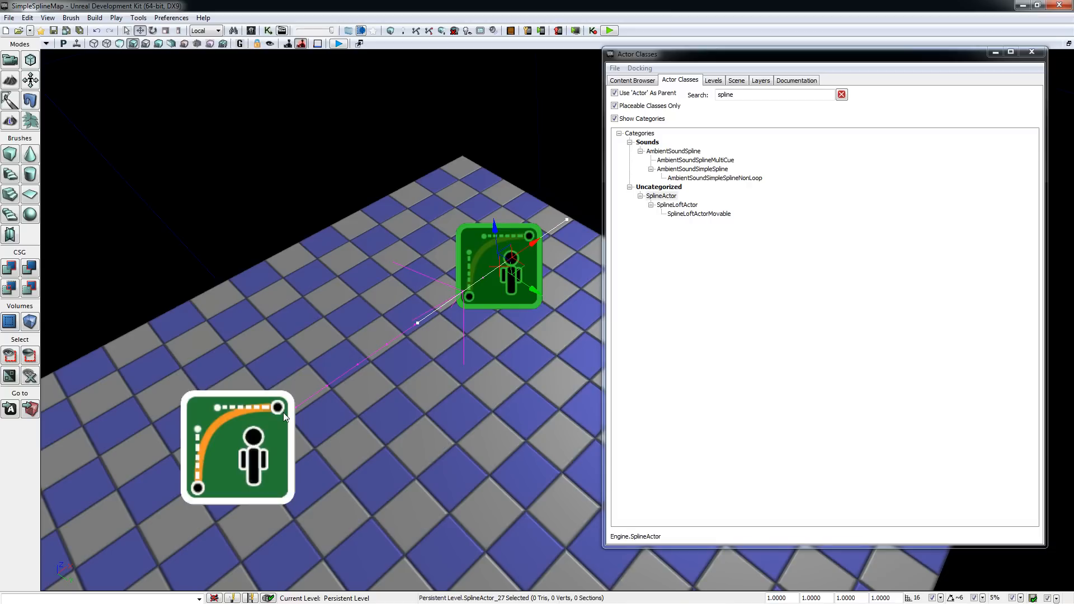
{"action": "mouse_move", "coordinate": [481, 290]}
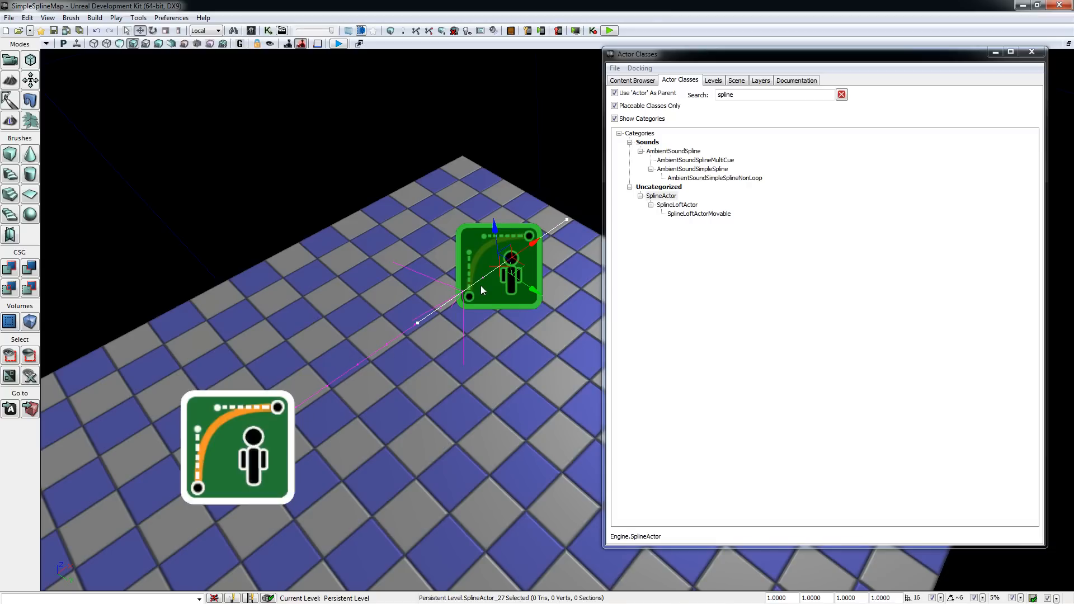
{"action": "mouse_move", "coordinate": [494, 277]}
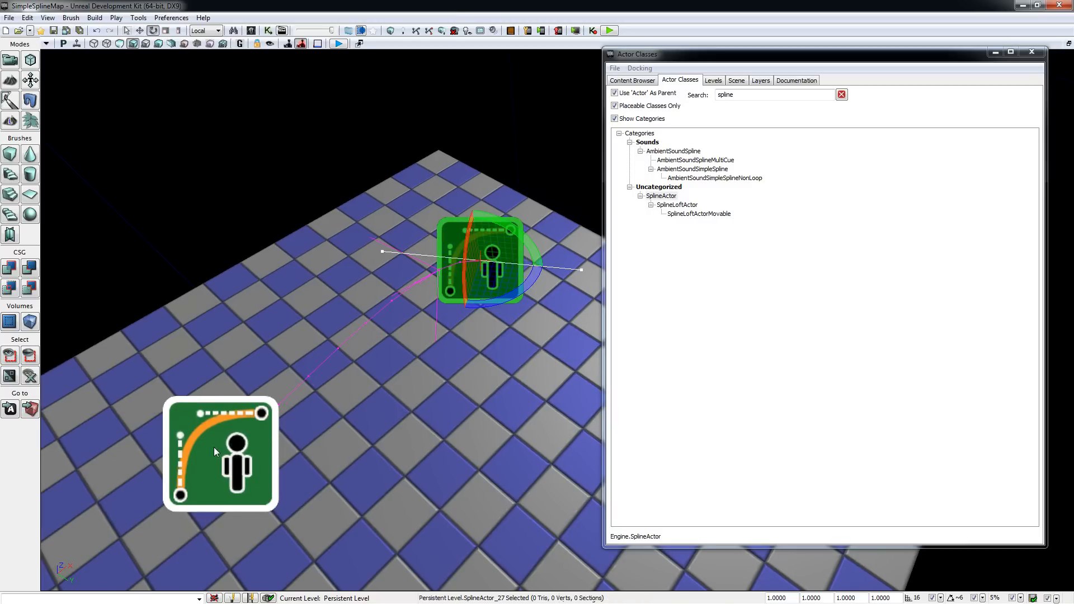
{"action": "left_click", "coordinate": [240, 456]}
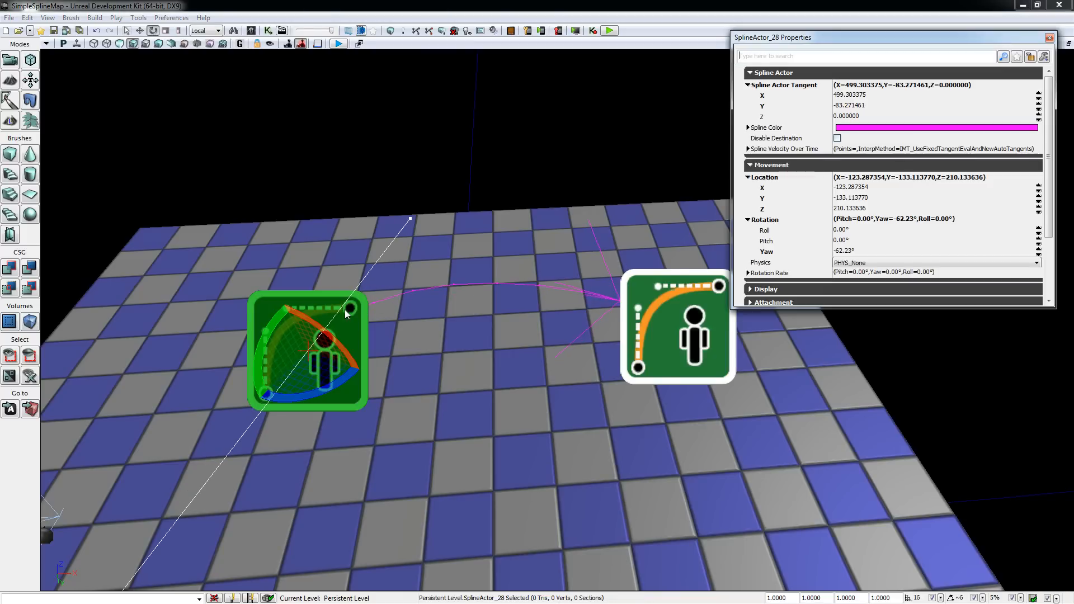
{"action": "mouse_move", "coordinate": [834, 108]}
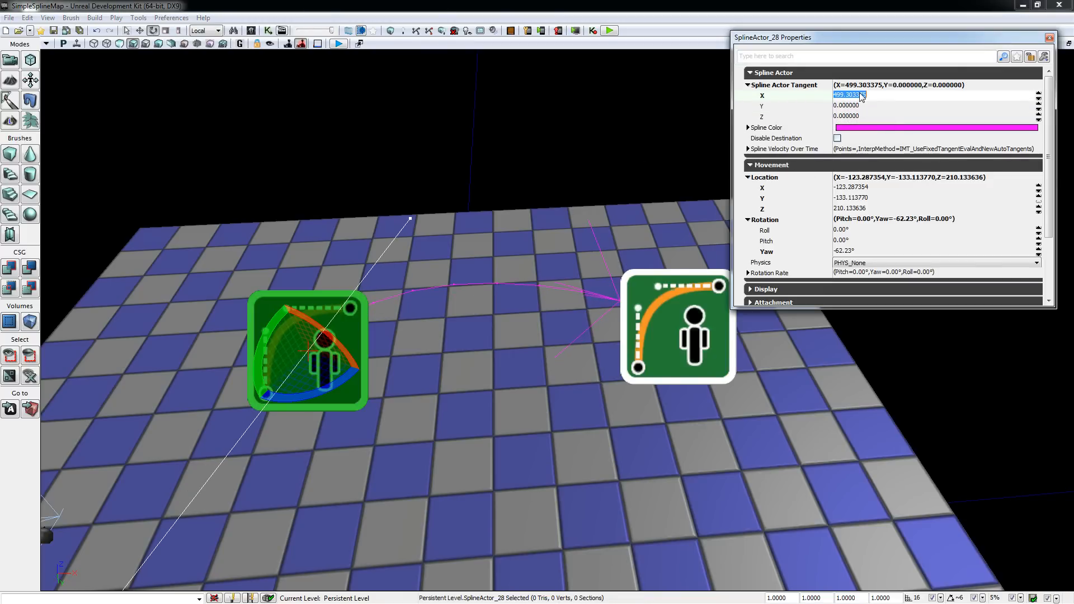
Enter 200 as the X tangent of SplineActor_28
{"action": "type", "text": "200.000000"}
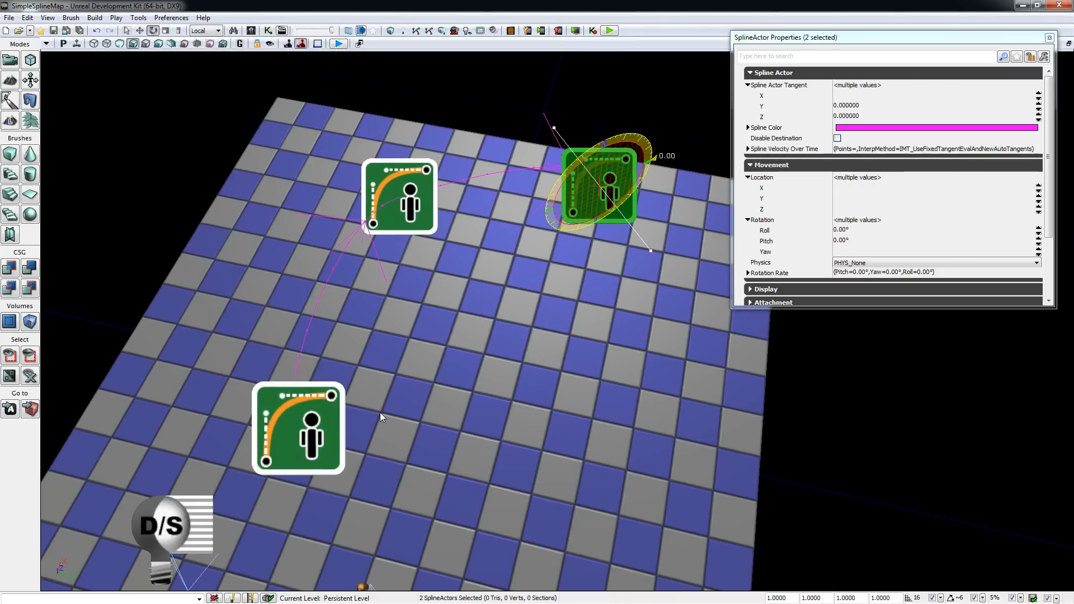
Select the lower spline actor to rotate it toward the actors above
{"action": "left_click", "coordinate": [298, 428]}
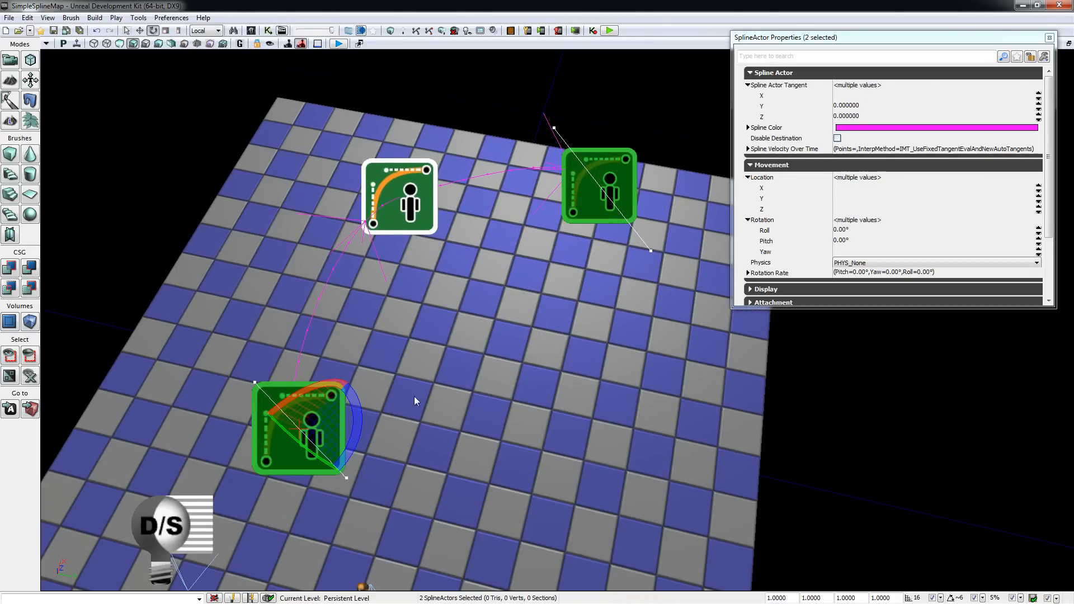
{"action": "mouse_move", "coordinate": [510, 356]}
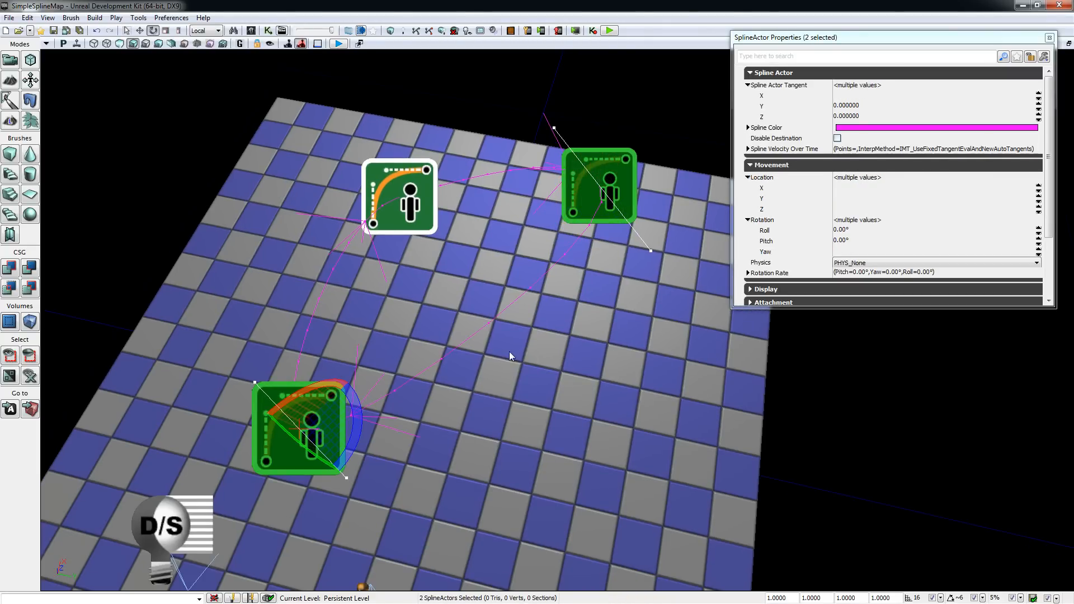
{"action": "mouse_move", "coordinate": [584, 262]}
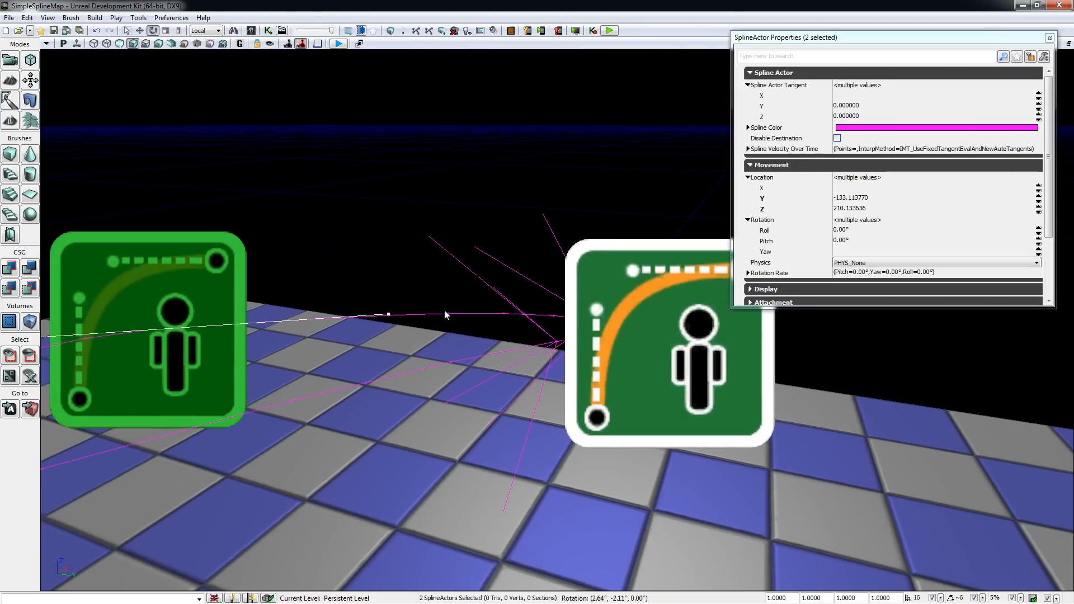
{"action": "mouse_move", "coordinate": [471, 315]}
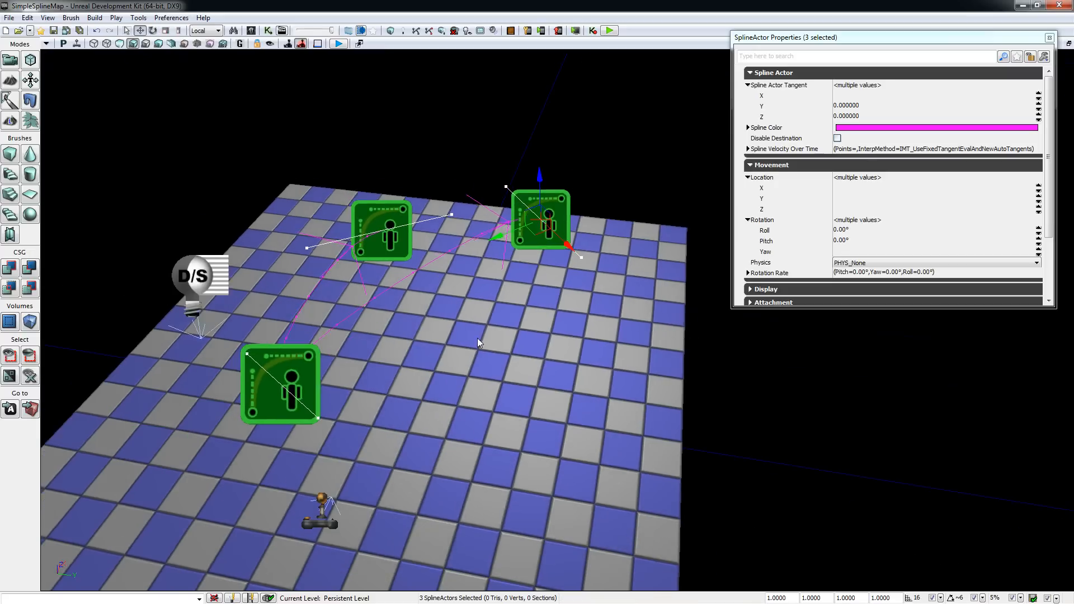
Switch the transform coordinate system from Local to World
{"action": "left_click", "coordinate": [200, 32]}
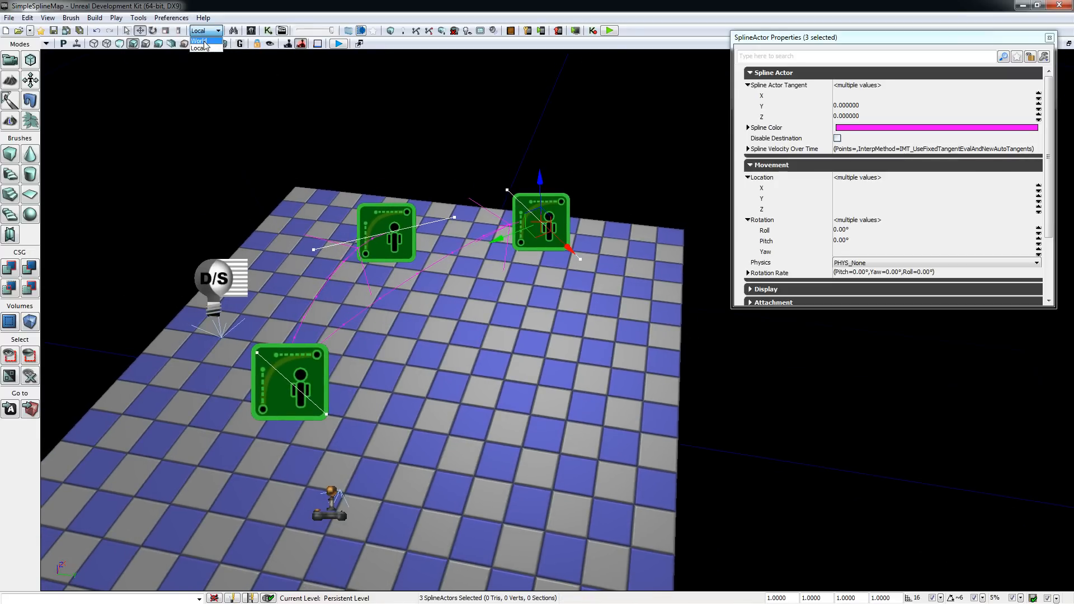
{"action": "left_click", "coordinate": [201, 39]}
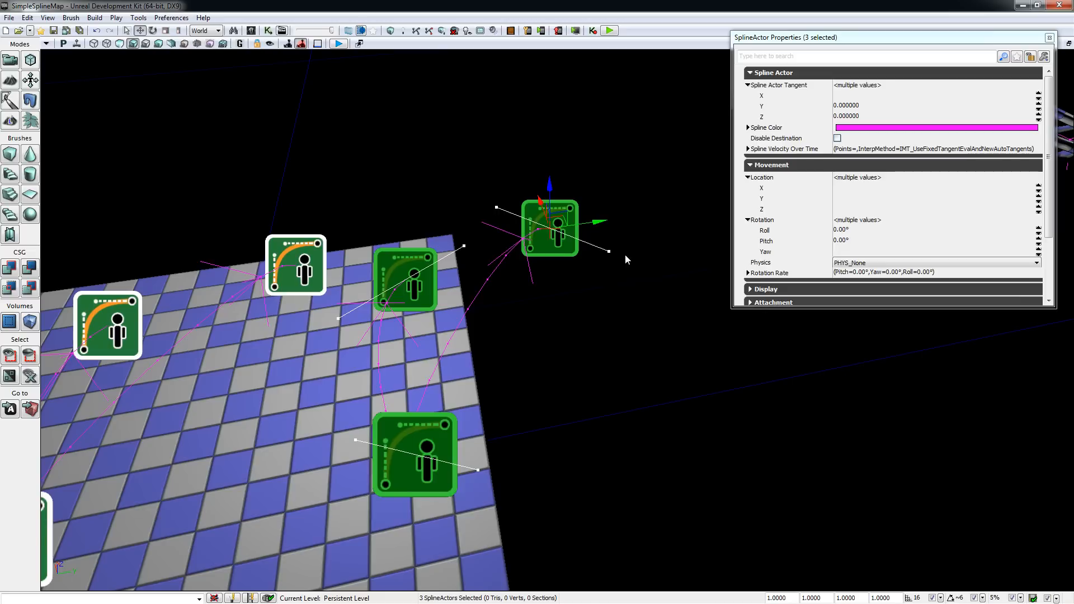
{"action": "mouse_move", "coordinate": [600, 227]}
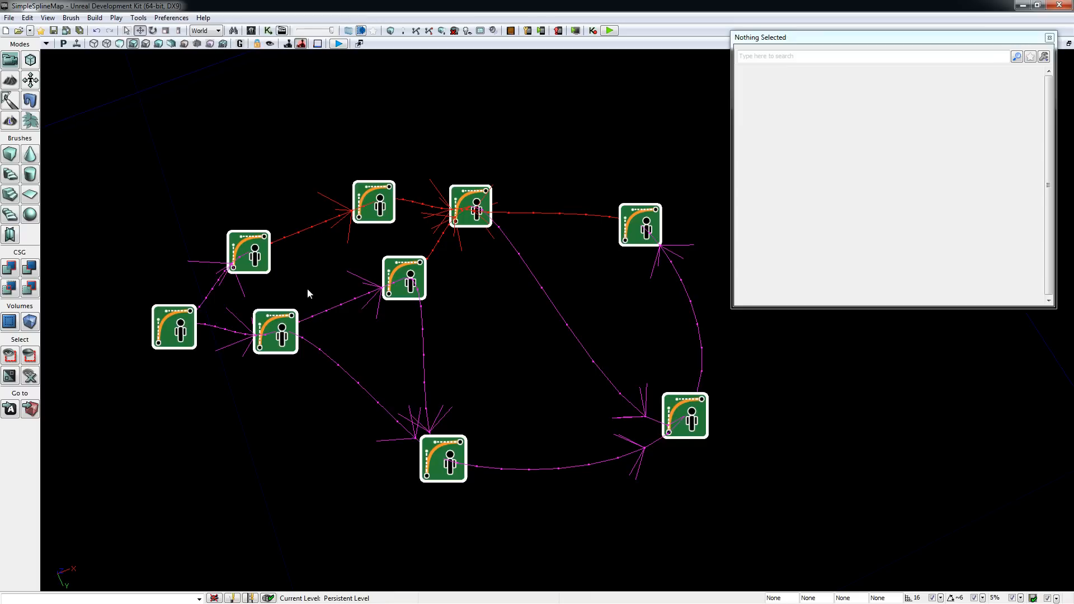
Select the leftmost and upper-right spline nodes and run Spline > Test Route between them
{"action": "left_click", "coordinate": [173, 327]}
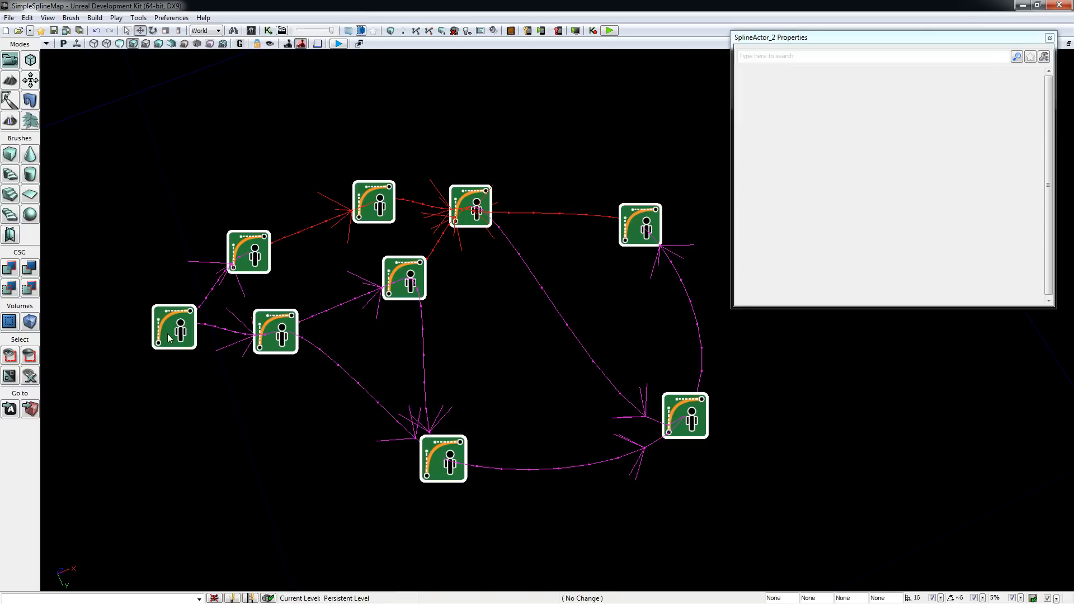
{"action": "left_click", "coordinate": [174, 328]}
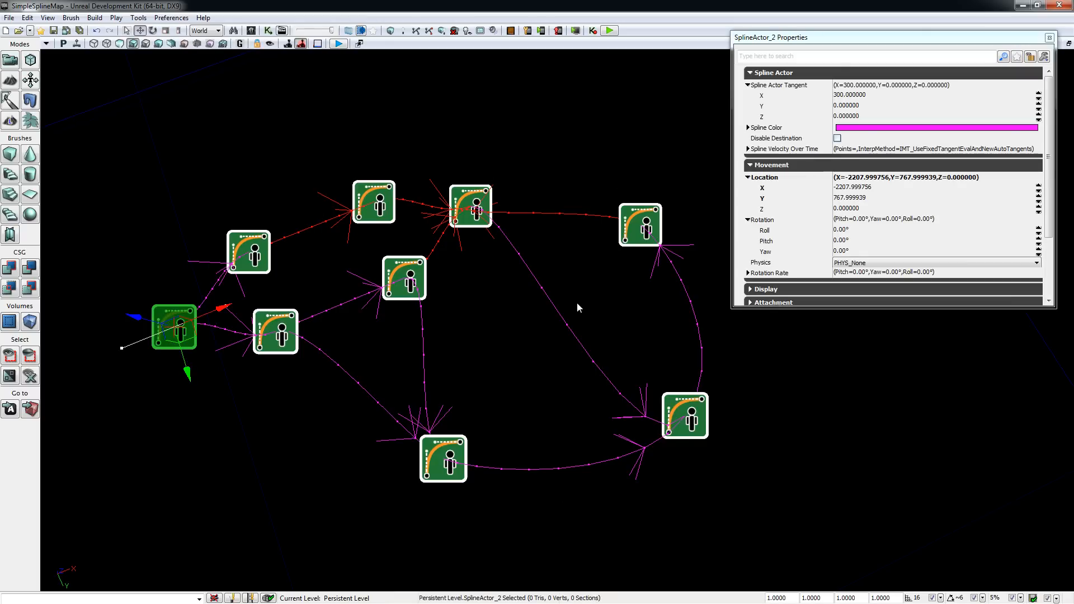
{"action": "mouse_move", "coordinate": [240, 329]}
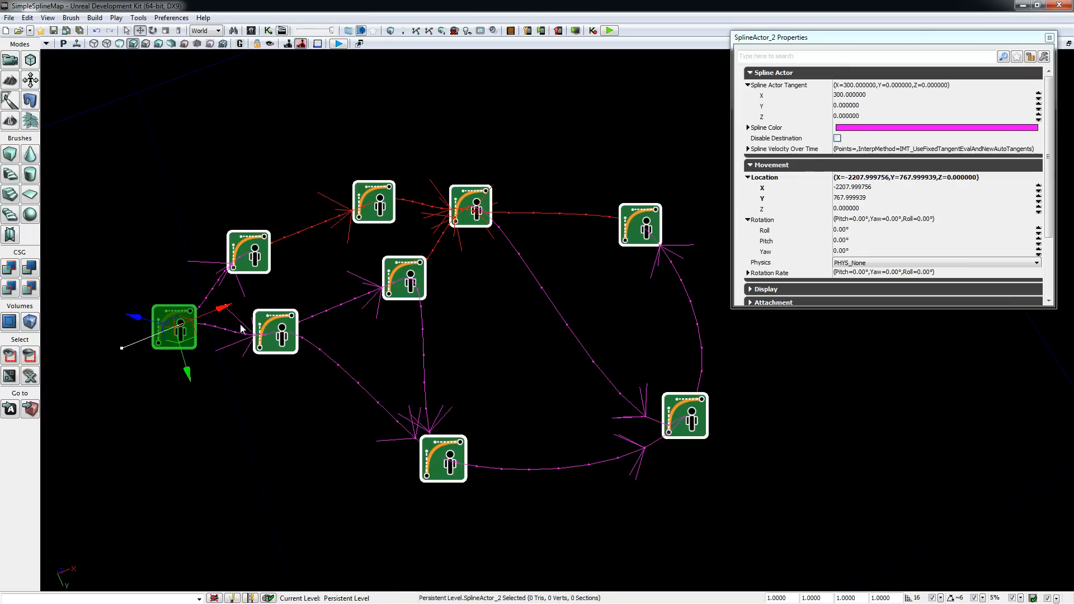
{"action": "mouse_move", "coordinate": [649, 226]}
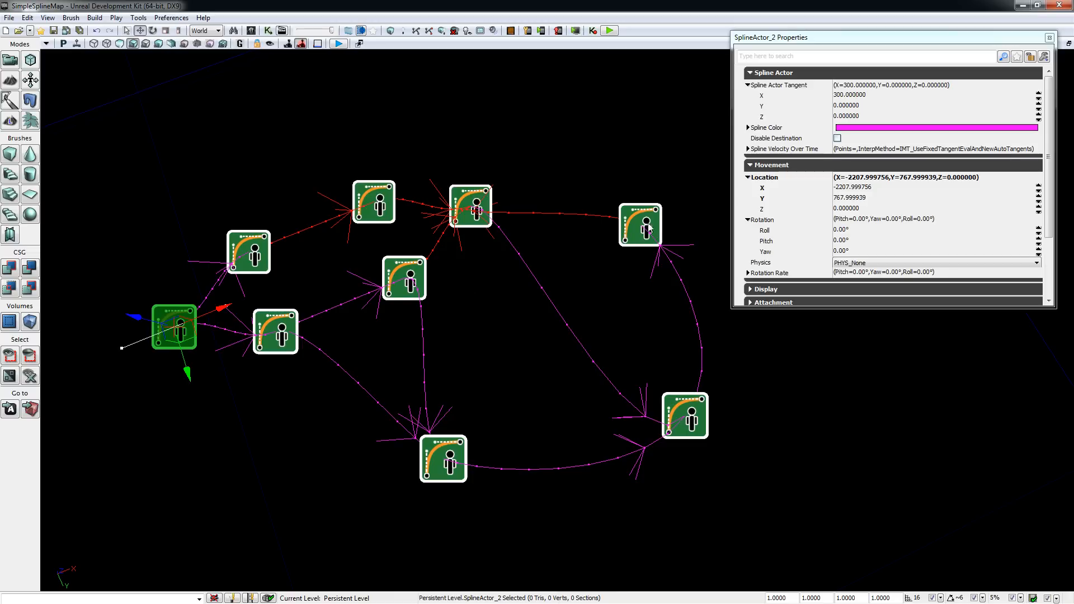
{"action": "right_click", "coordinate": [639, 226]}
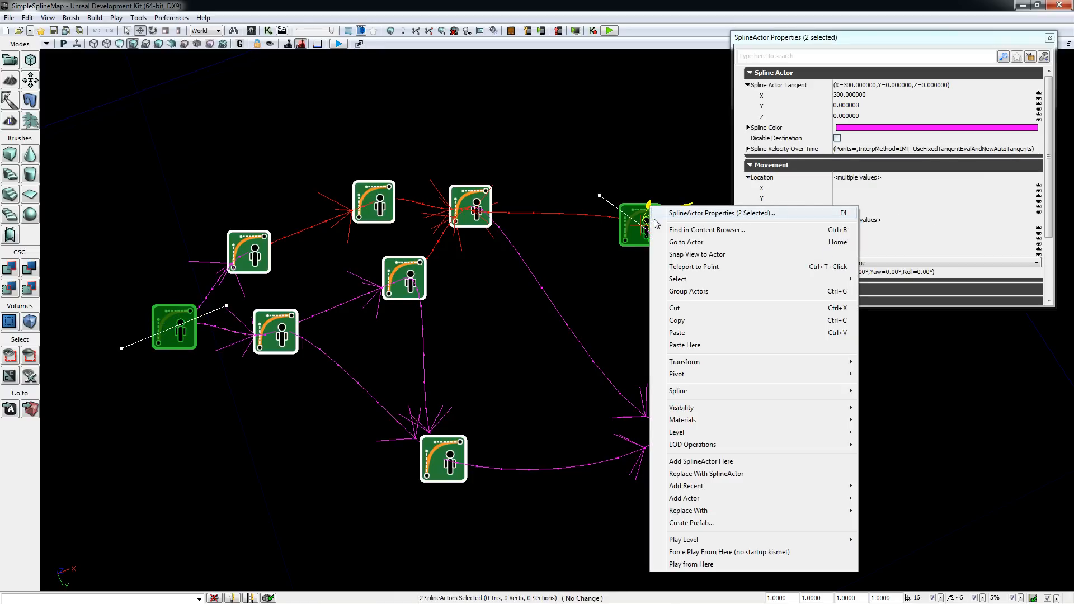
{"action": "mouse_move", "coordinate": [679, 391]}
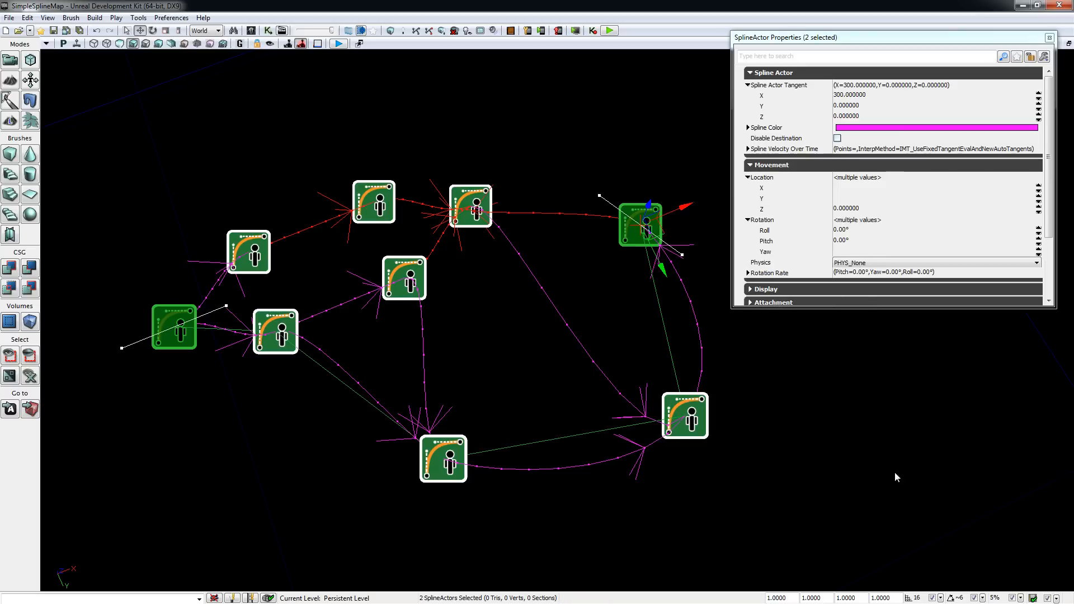
{"action": "mouse_move", "coordinate": [597, 361]}
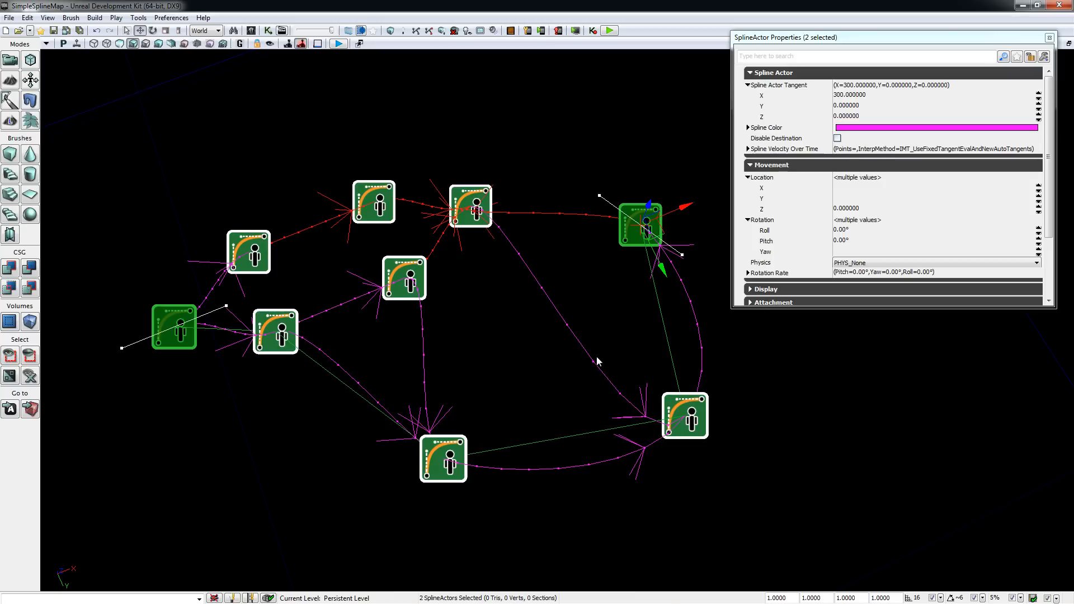
Test a route from SplineActor_5 to the top-centre node and acknowledge the failure message
{"action": "left_click", "coordinate": [172, 327]}
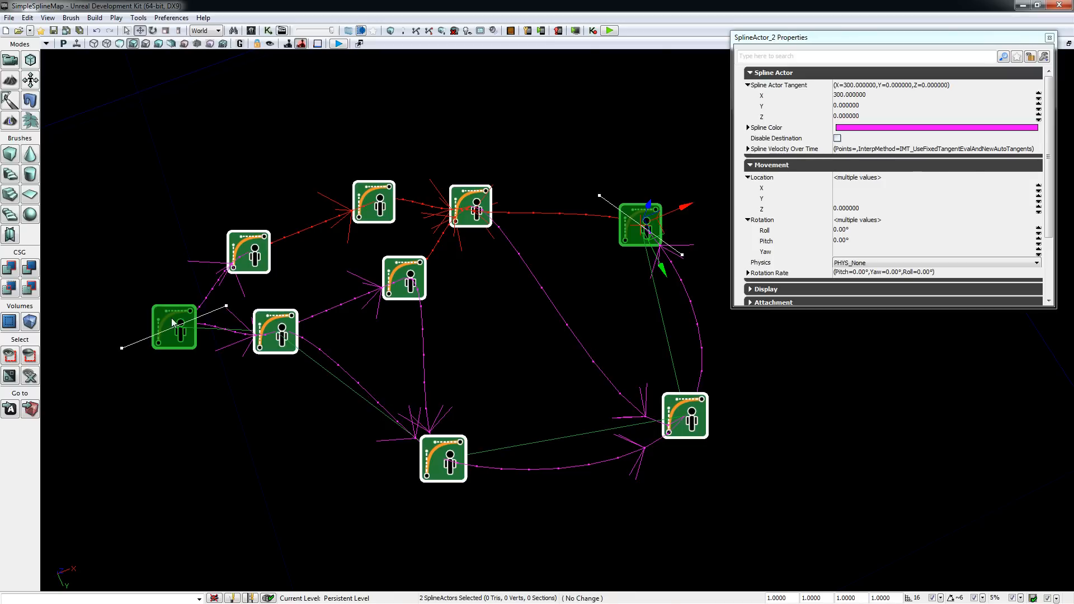
{"action": "left_click", "coordinate": [249, 251]}
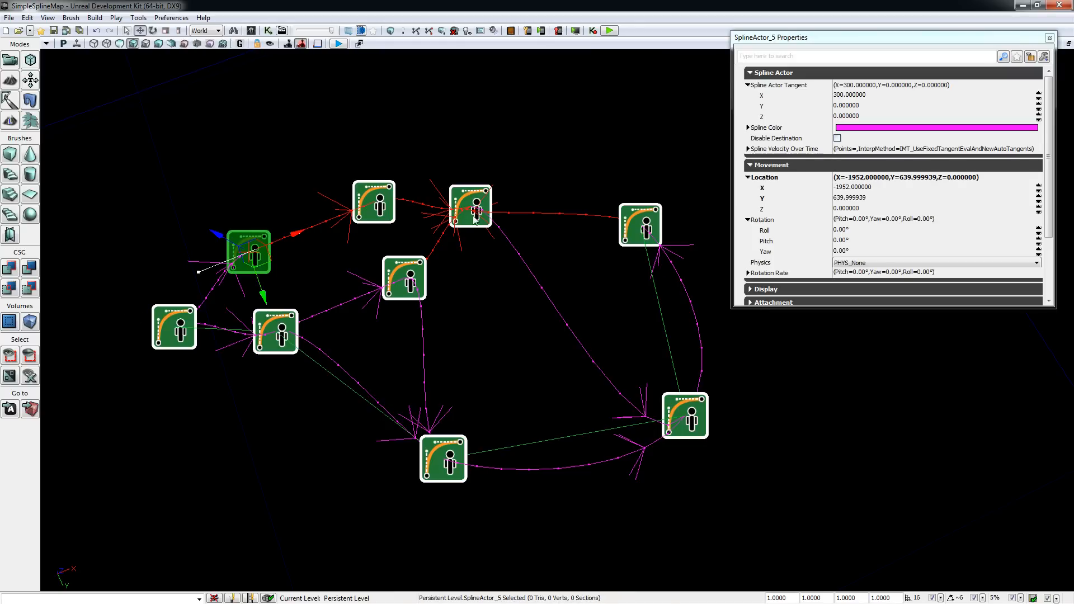
{"action": "right_click", "coordinate": [469, 206]}
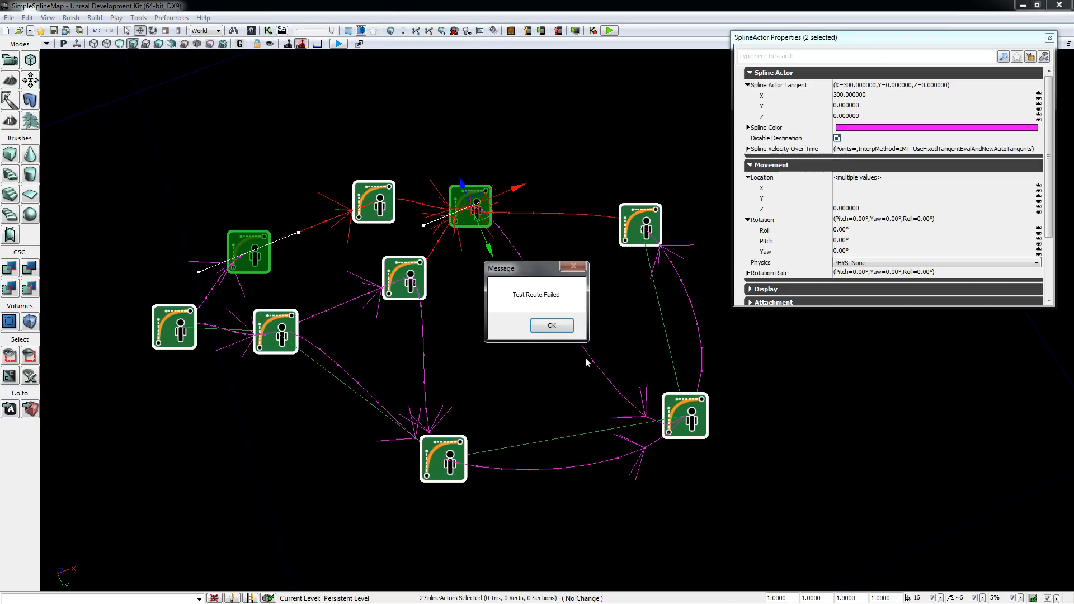
{"action": "left_click", "coordinate": [552, 325]}
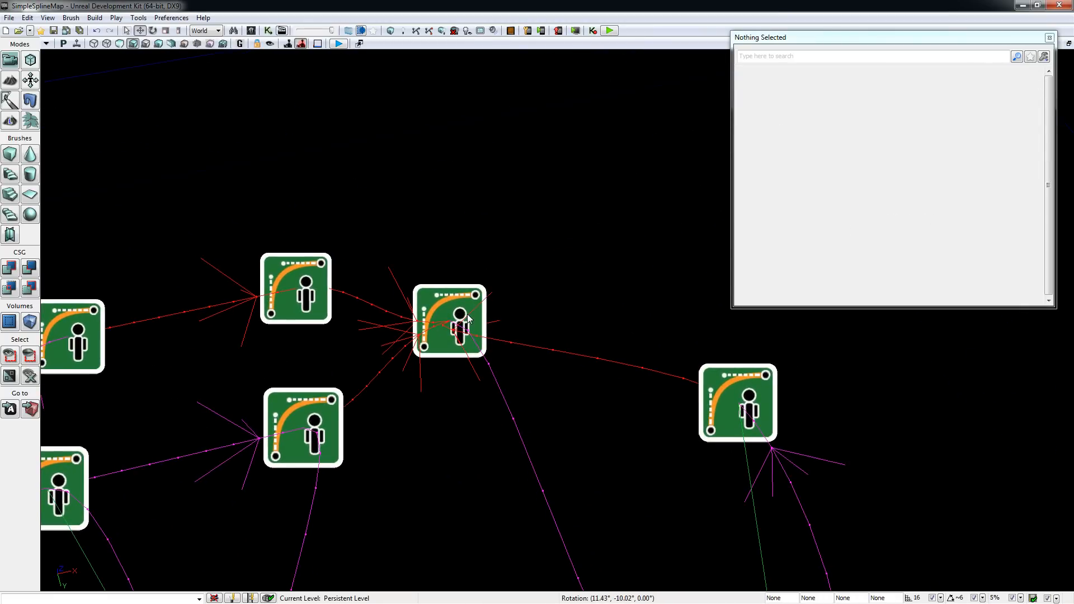
Uncheck Disable Destination on the top-centre SplineActor_1, then clear the selection
{"action": "left_click", "coordinate": [450, 322]}
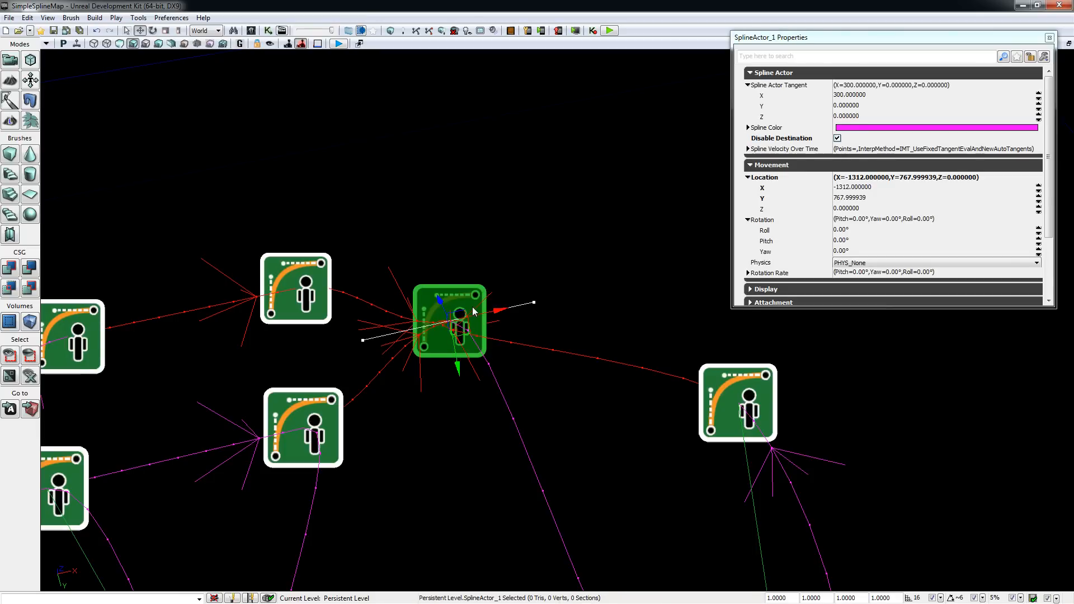
{"action": "mouse_move", "coordinate": [463, 309]}
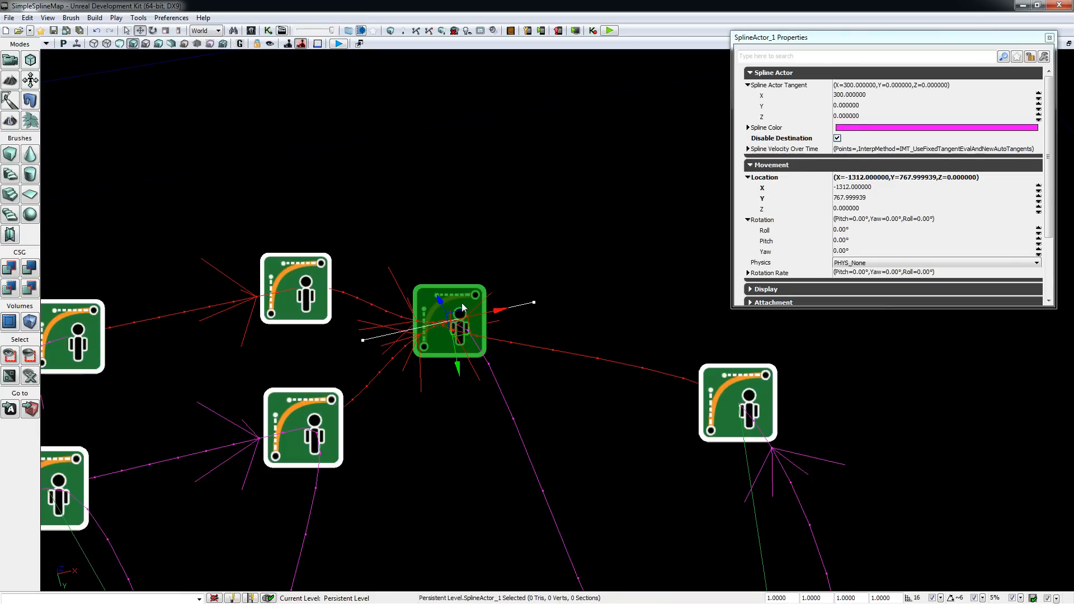
{"action": "mouse_move", "coordinate": [837, 137]}
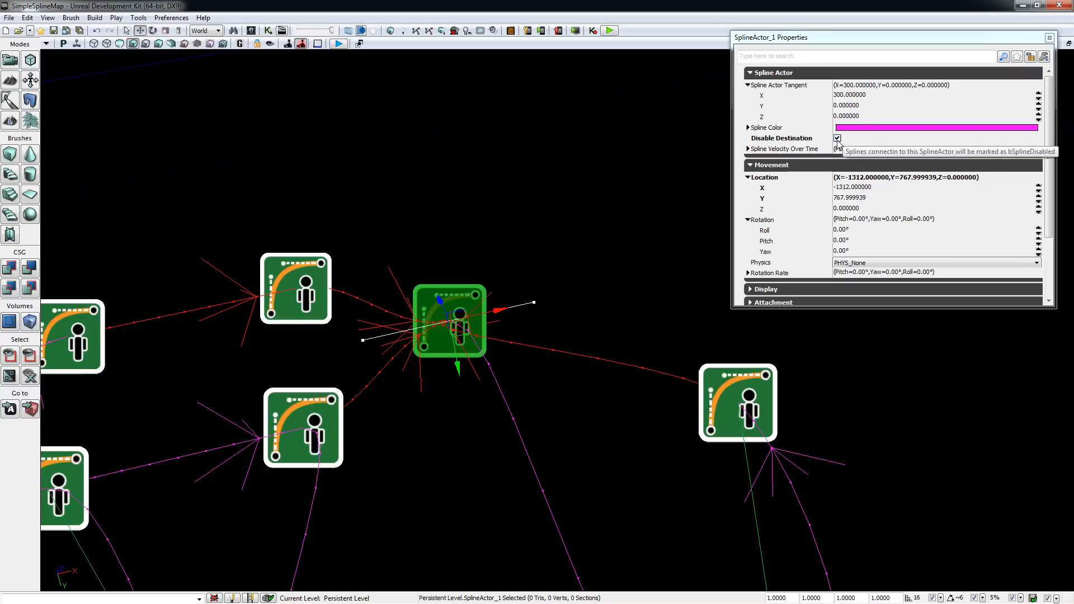
{"action": "left_click", "coordinate": [837, 139]}
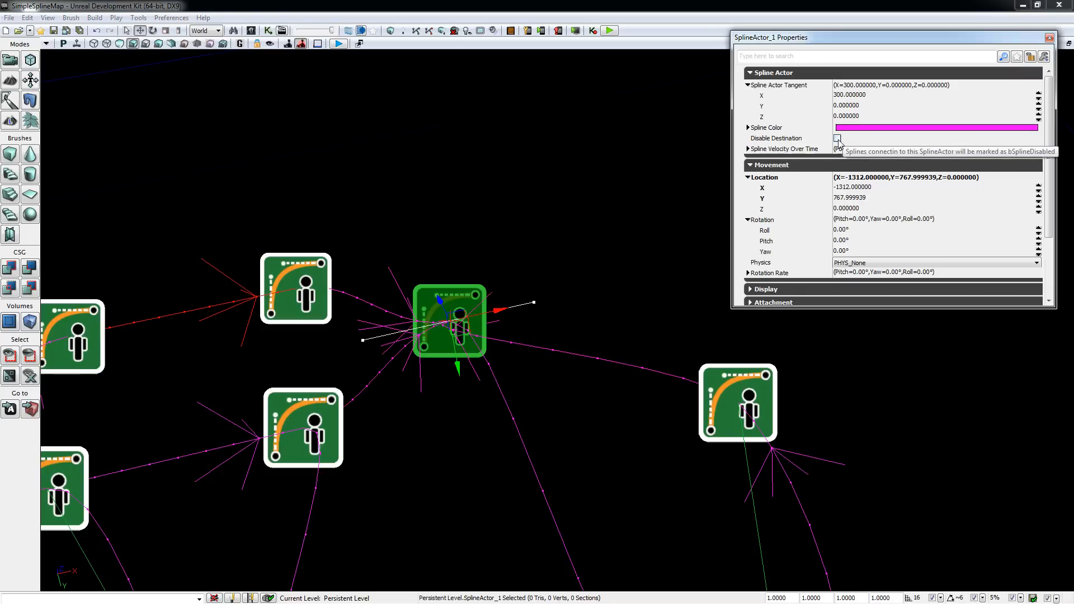
{"action": "left_click", "coordinate": [558, 241]}
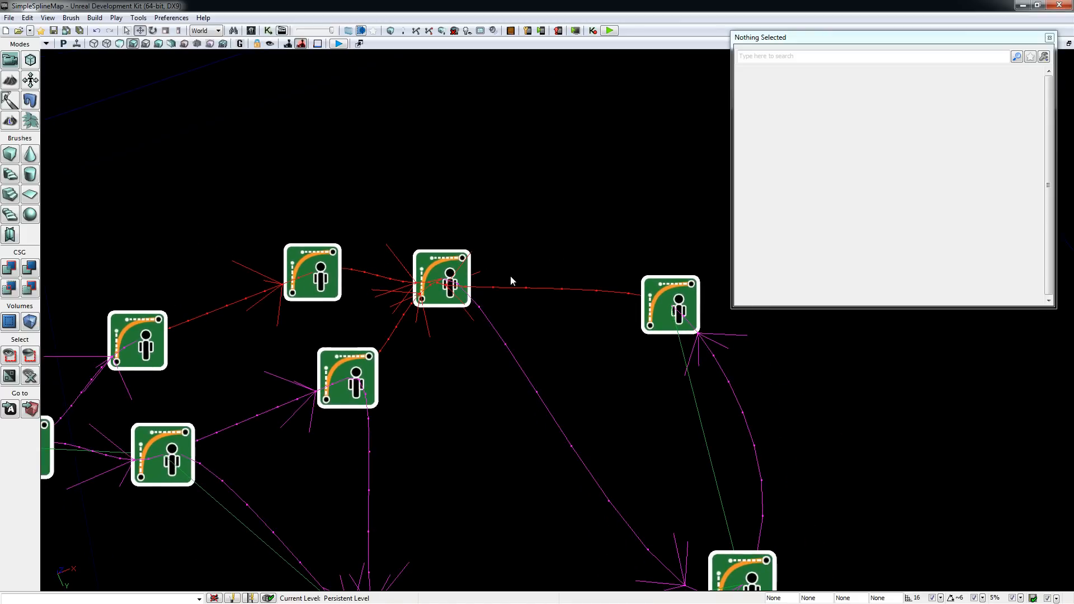
{"action": "mouse_move", "coordinate": [459, 281]}
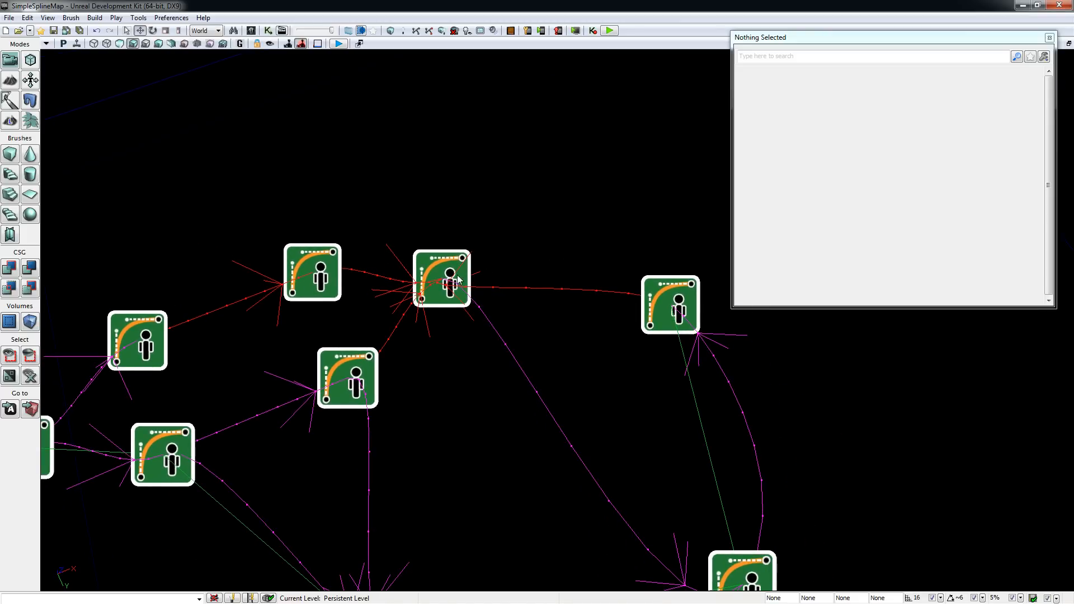
{"action": "mouse_move", "coordinate": [499, 329]}
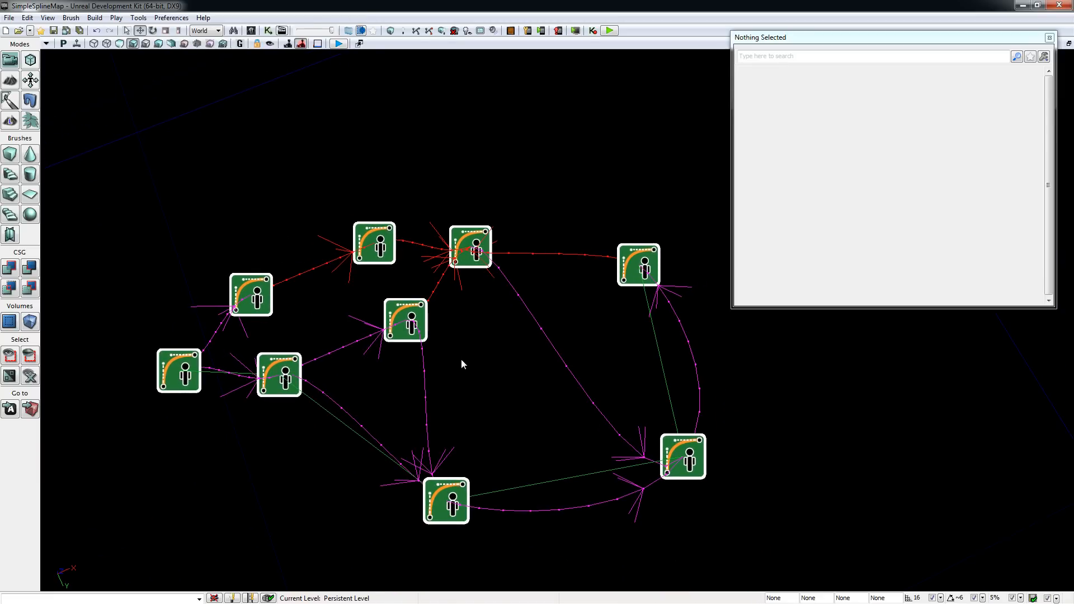
{"action": "mouse_move", "coordinate": [452, 375]}
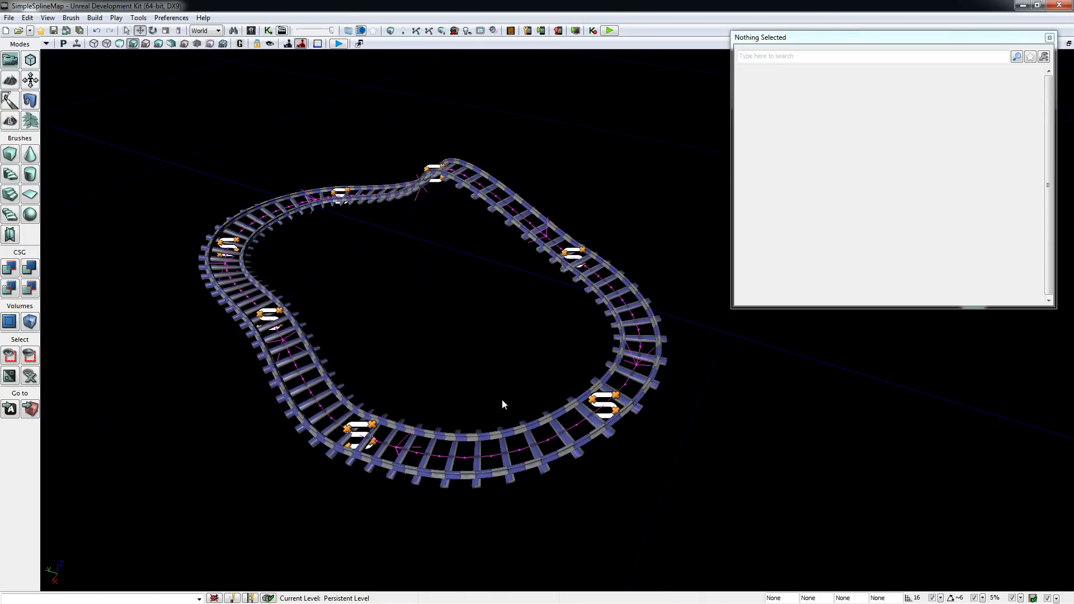
Select a SplineLoftActor piece of the rail-track loop to show its properties
{"action": "left_click", "coordinate": [572, 258]}
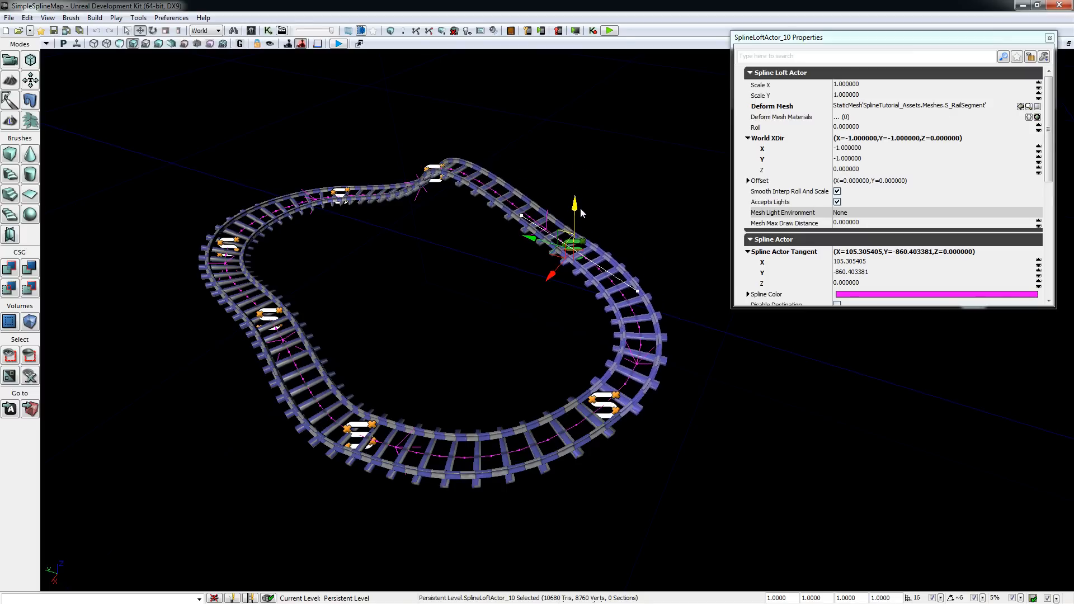
{"action": "mouse_move", "coordinate": [566, 218]}
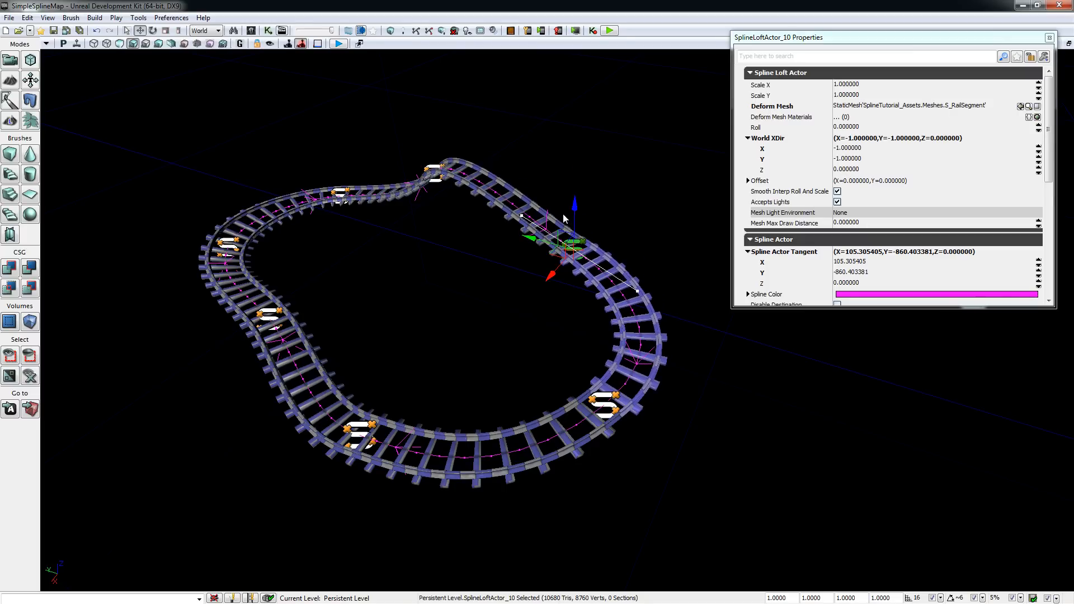